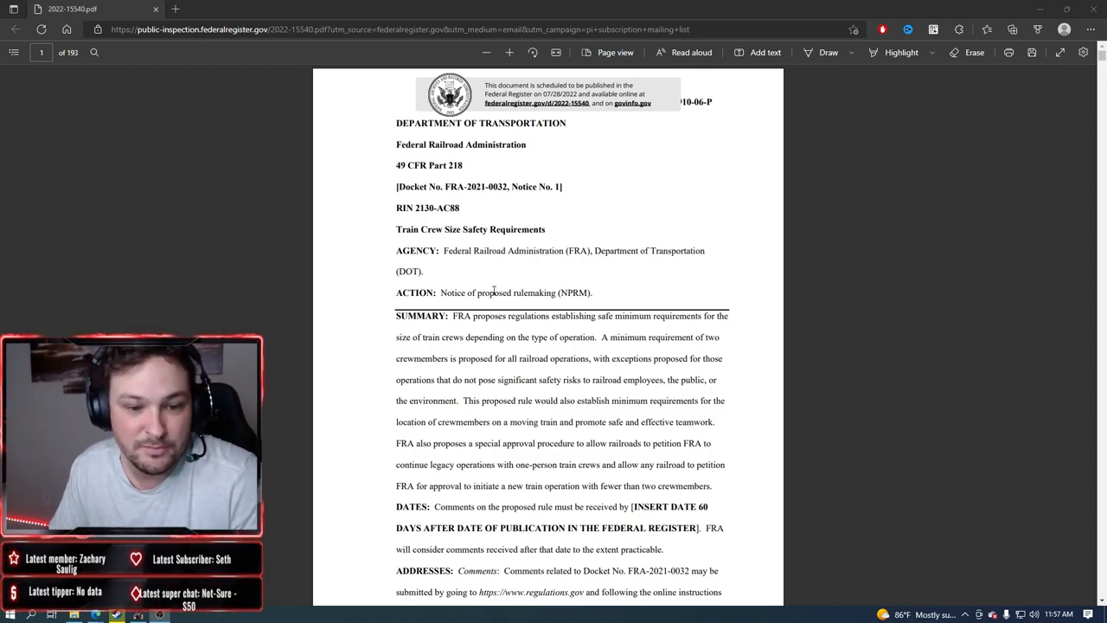
pyautogui.moveTo(453, 315); pyautogui.dragTo(529, 337)
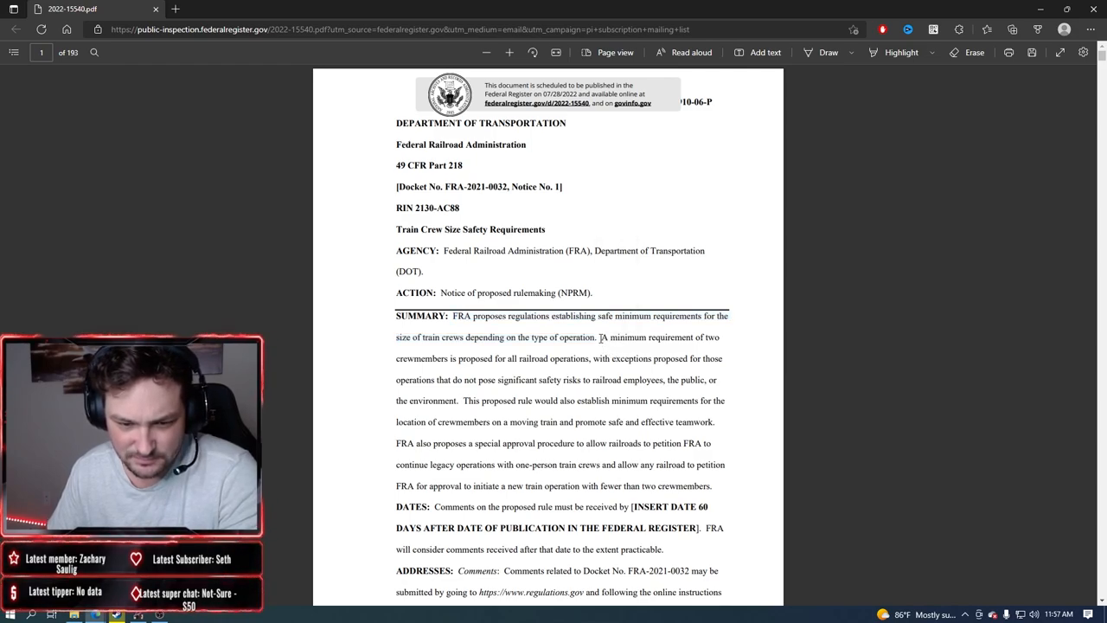
pyautogui.moveTo(599, 335); pyautogui.dragTo(718, 336)
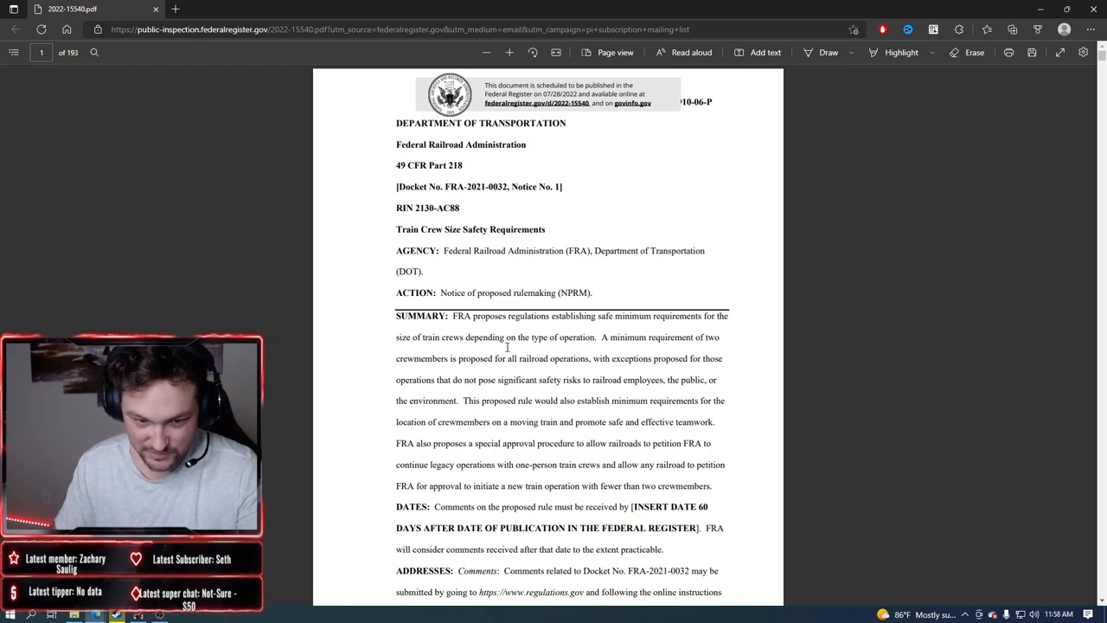
pyautogui.moveTo(509, 337); pyautogui.dragTo(602, 337)
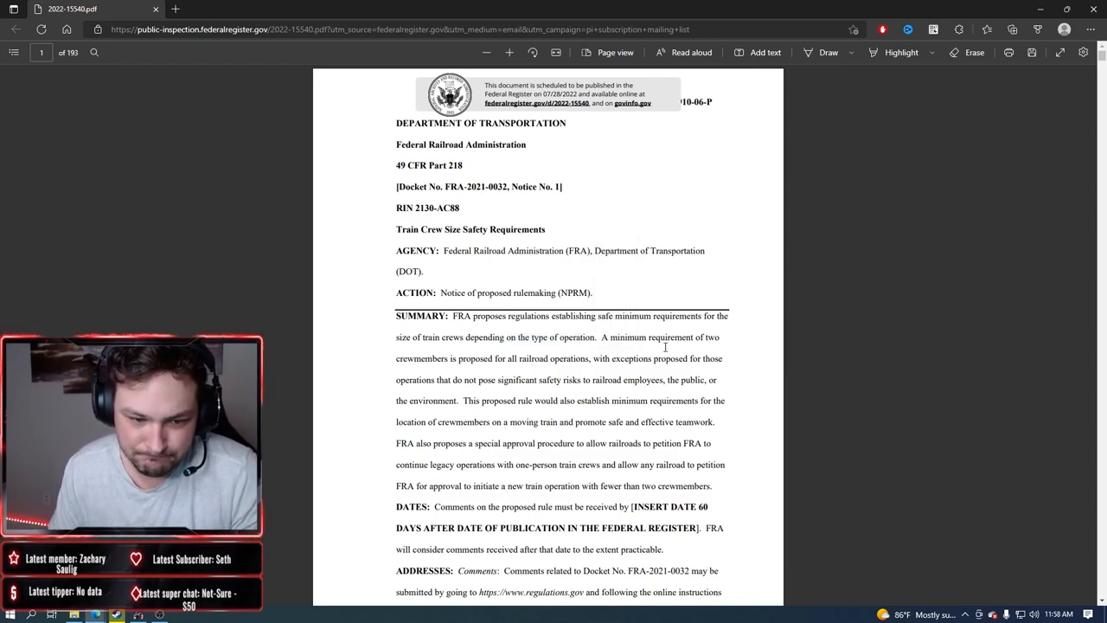
pyautogui.moveTo(598, 336); pyautogui.dragTo(664, 336)
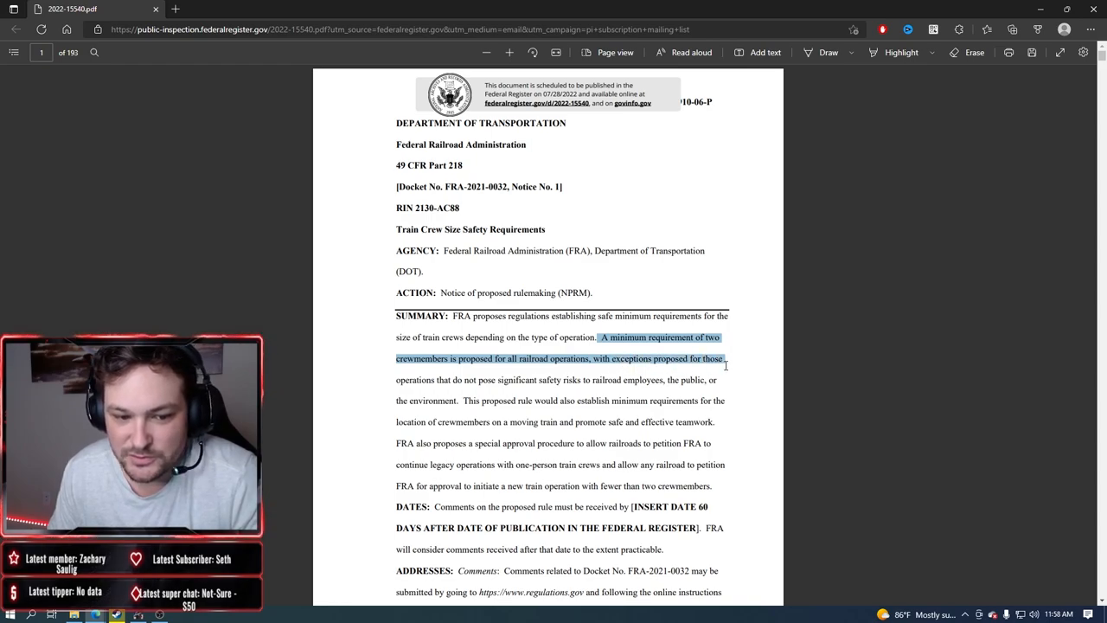
pyautogui.moveTo(725, 358); pyautogui.dragTo(540, 380)
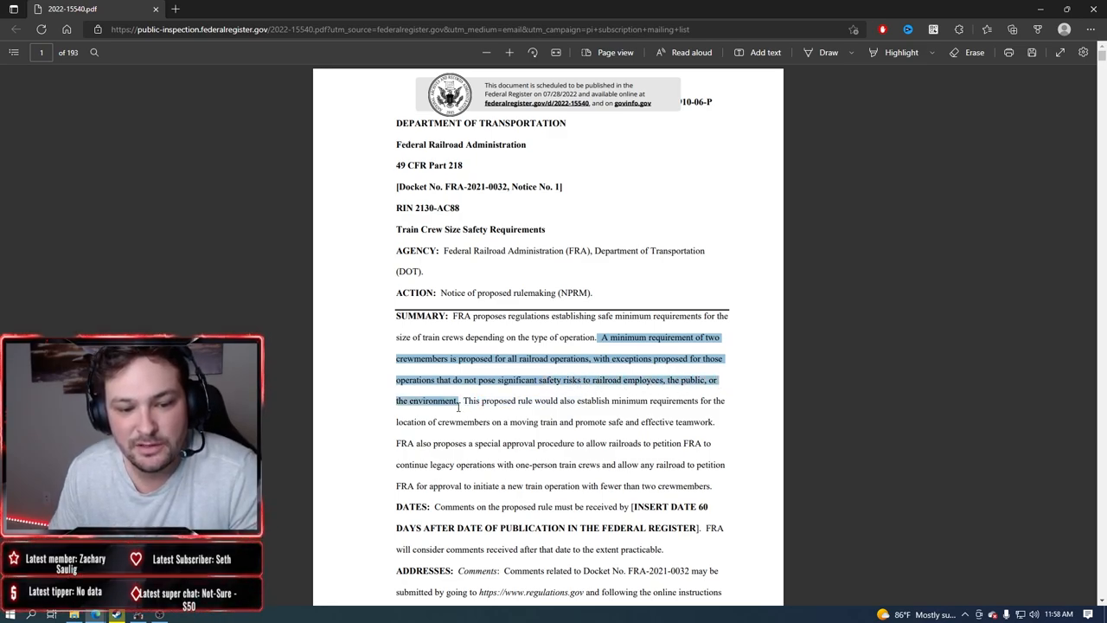
pyautogui.moveTo(362, 415)
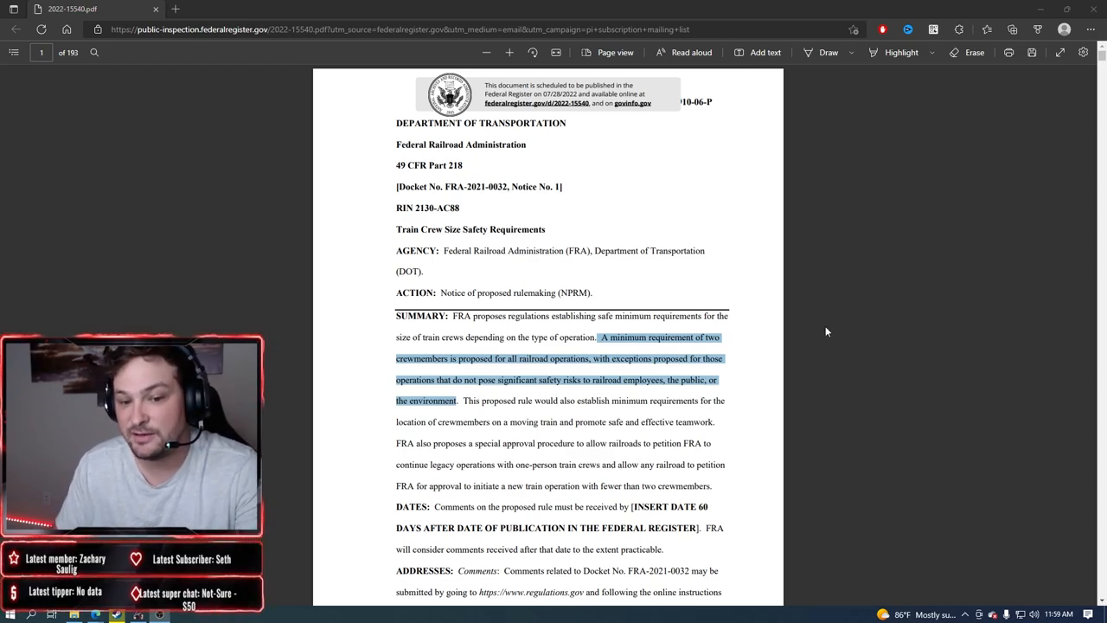
pyautogui.moveTo(747, 374)
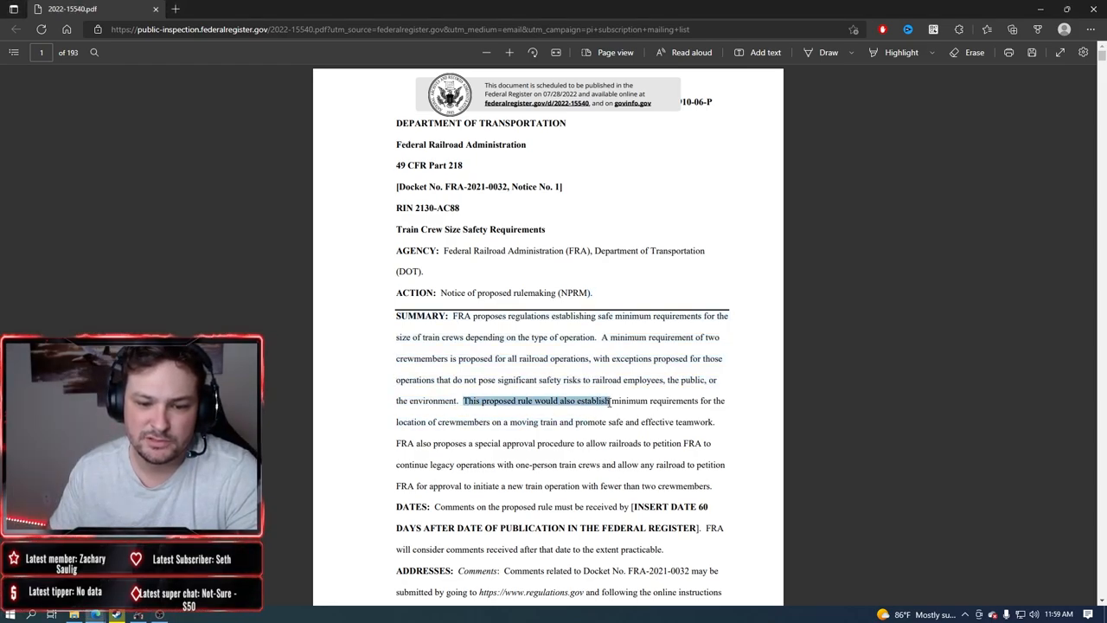
pyautogui.moveTo(609, 402); pyautogui.dragTo(491, 422)
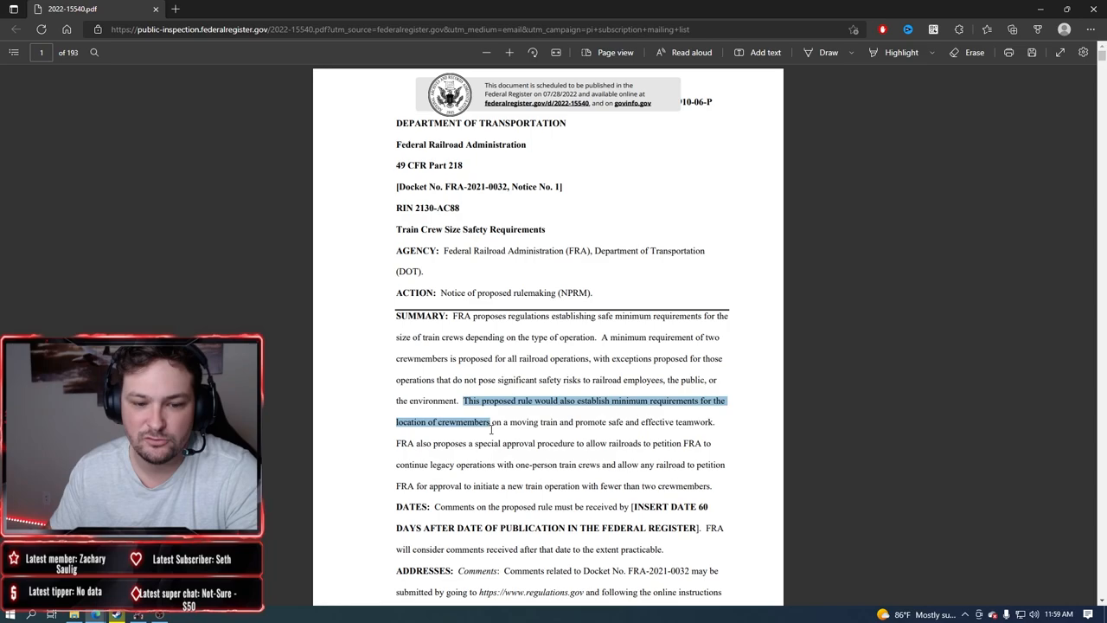
pyautogui.moveTo(491, 422); pyautogui.dragTo(595, 442)
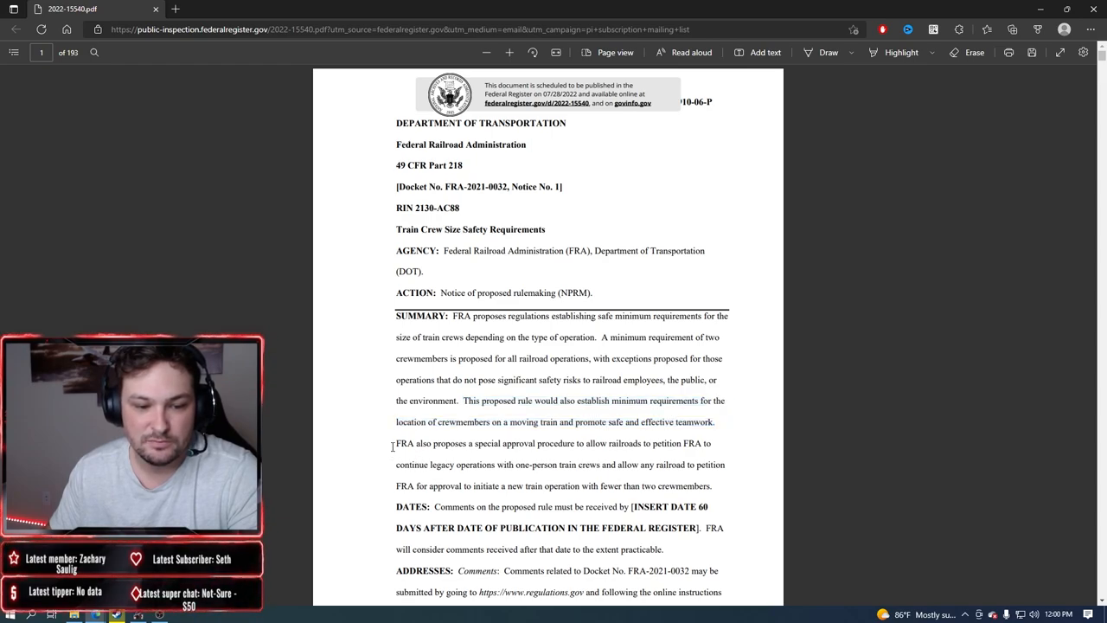
pyautogui.moveTo(396, 442); pyautogui.dragTo(456, 443)
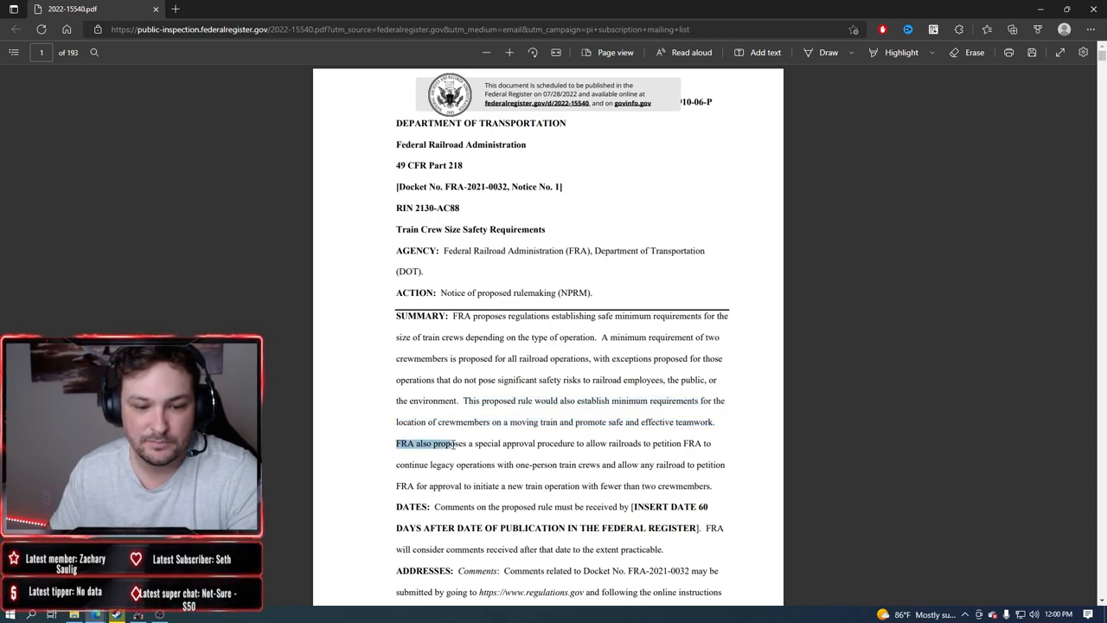
pyautogui.moveTo(449, 443); pyautogui.dragTo(570, 442)
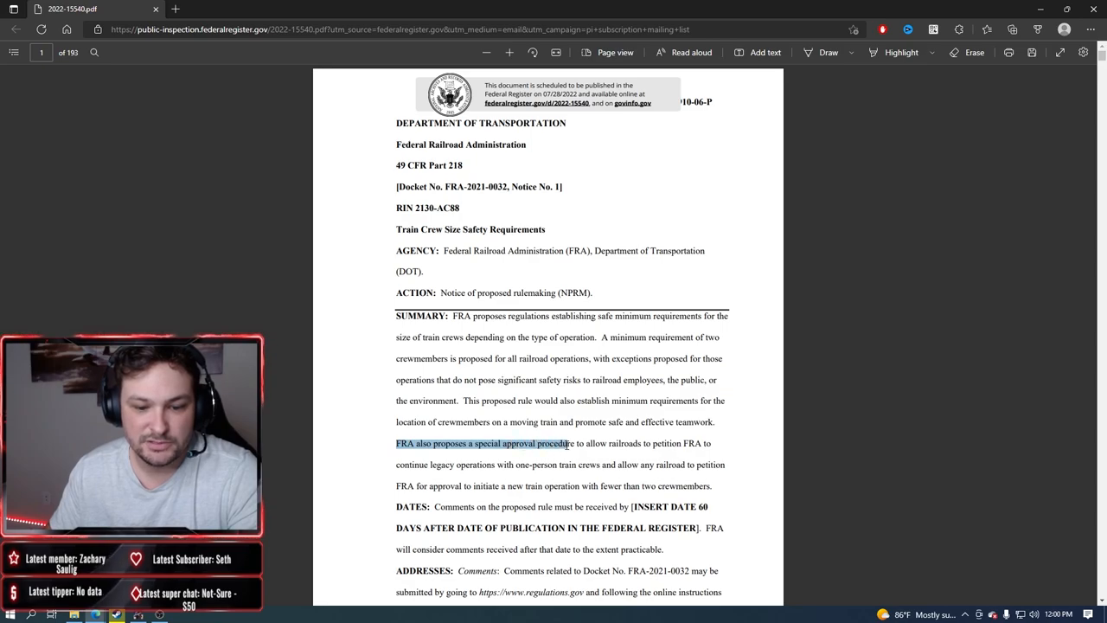
pyautogui.moveTo(567, 443); pyautogui.dragTo(727, 464)
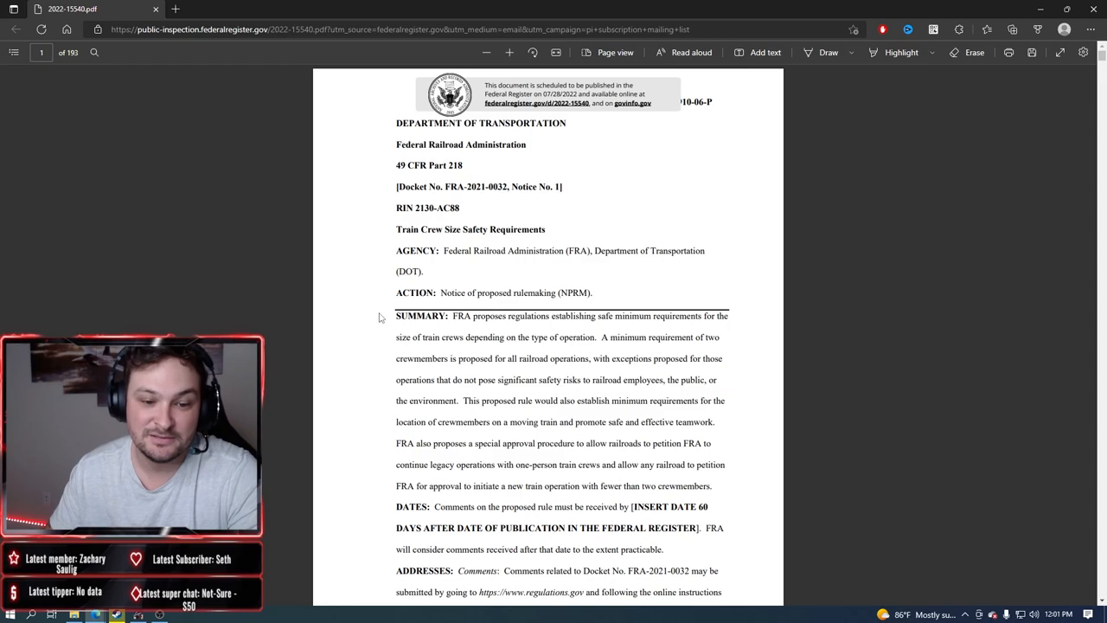
pyautogui.scroll(-3)
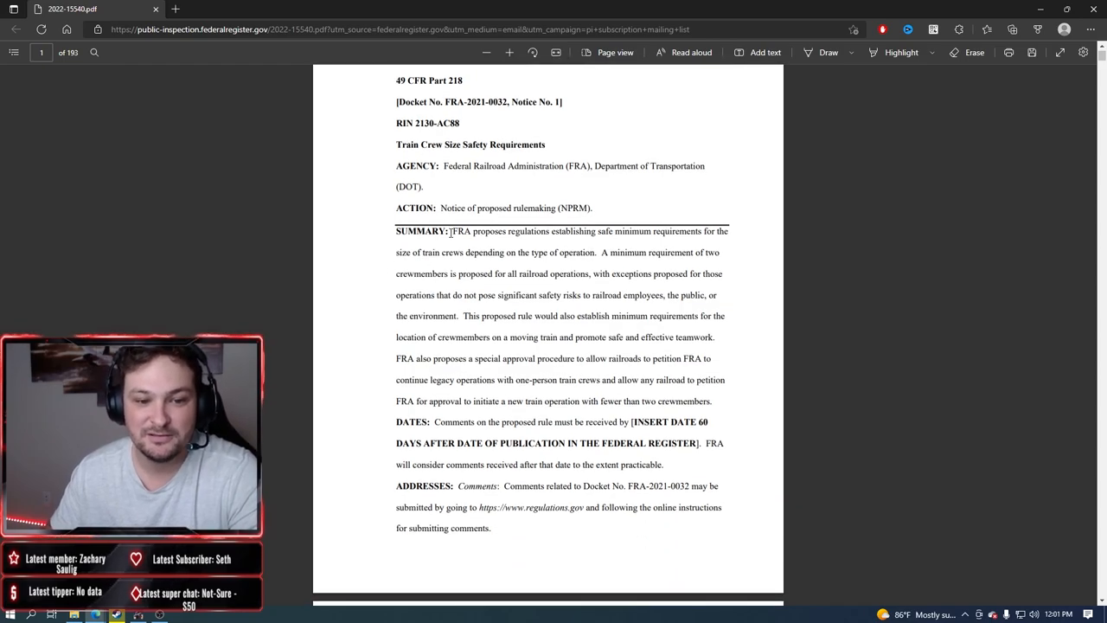
pyautogui.moveTo(450, 232); pyautogui.dragTo(725, 379)
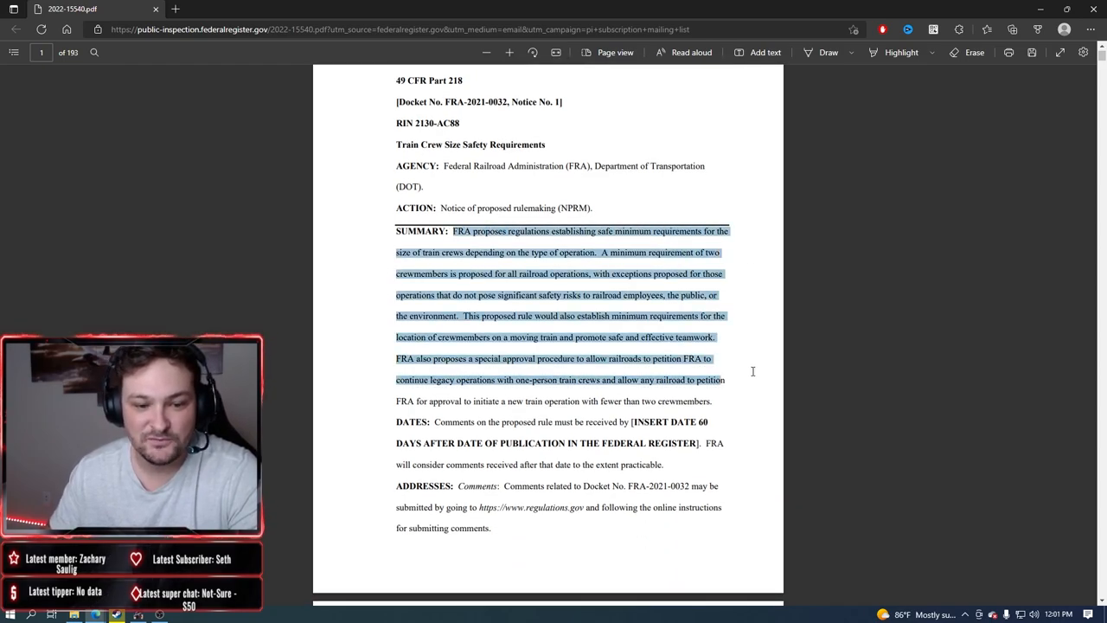
pyautogui.click(356, 259)
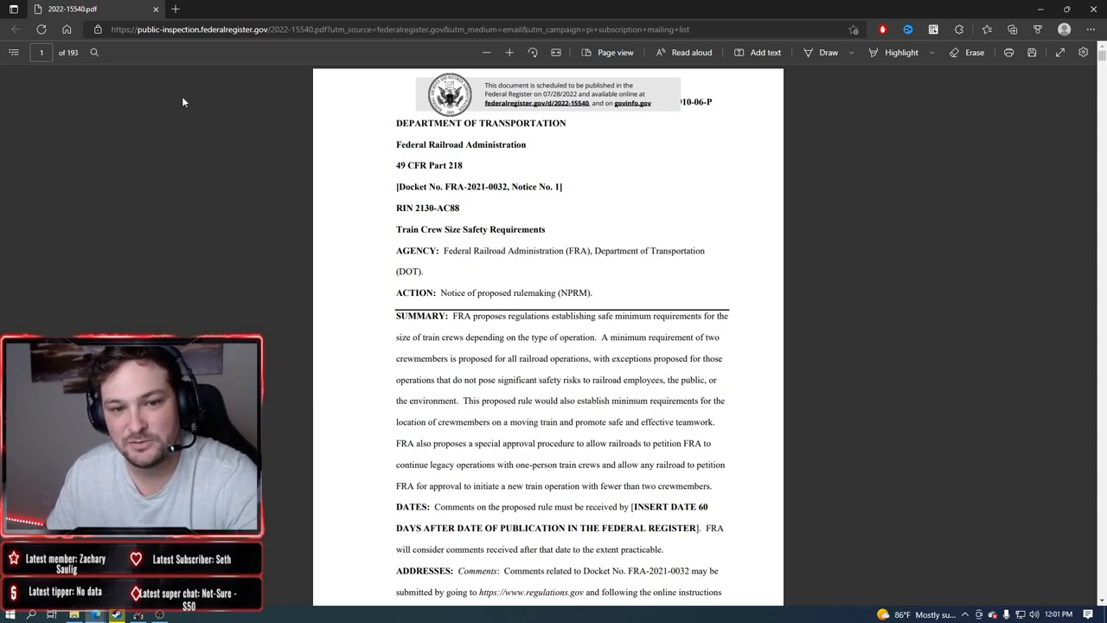
pyautogui.moveTo(256, 135)
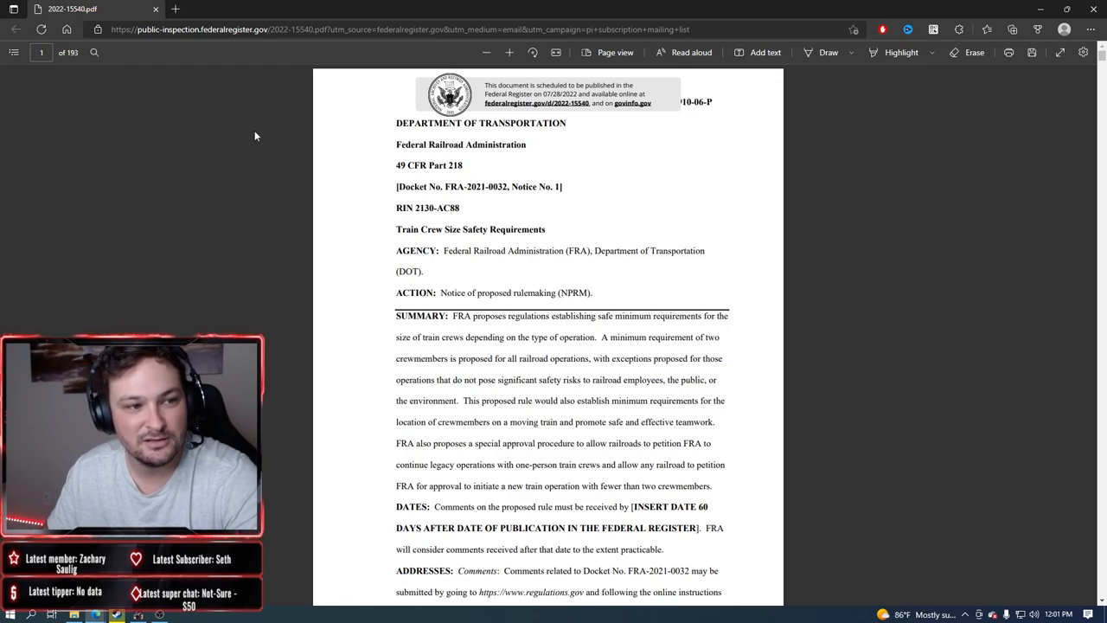
pyautogui.moveTo(302, 110)
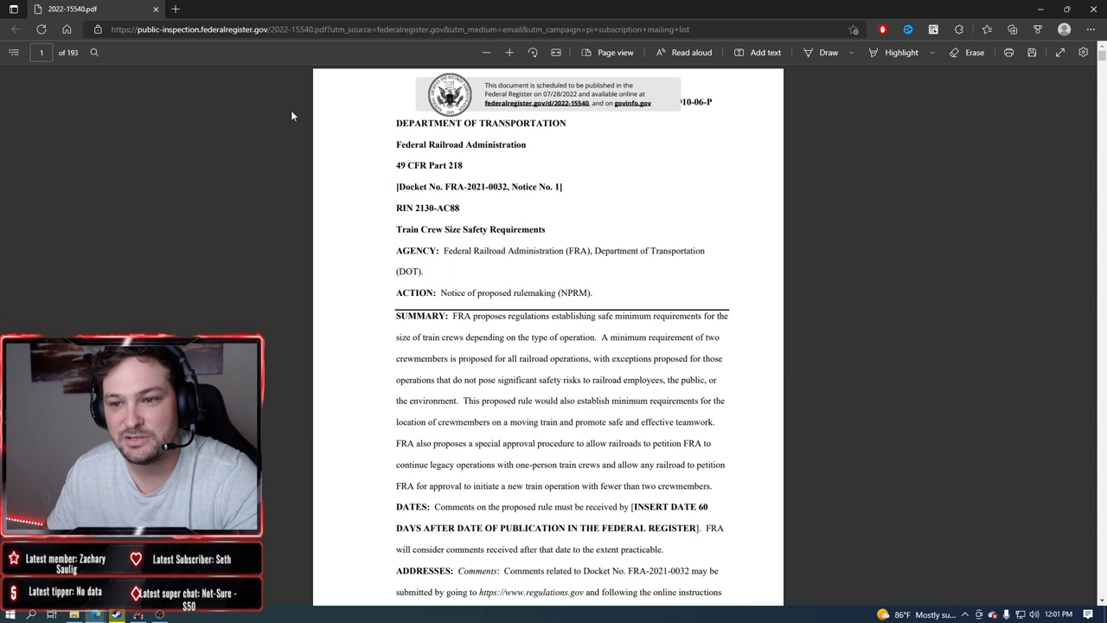
pyautogui.moveTo(291, 114)
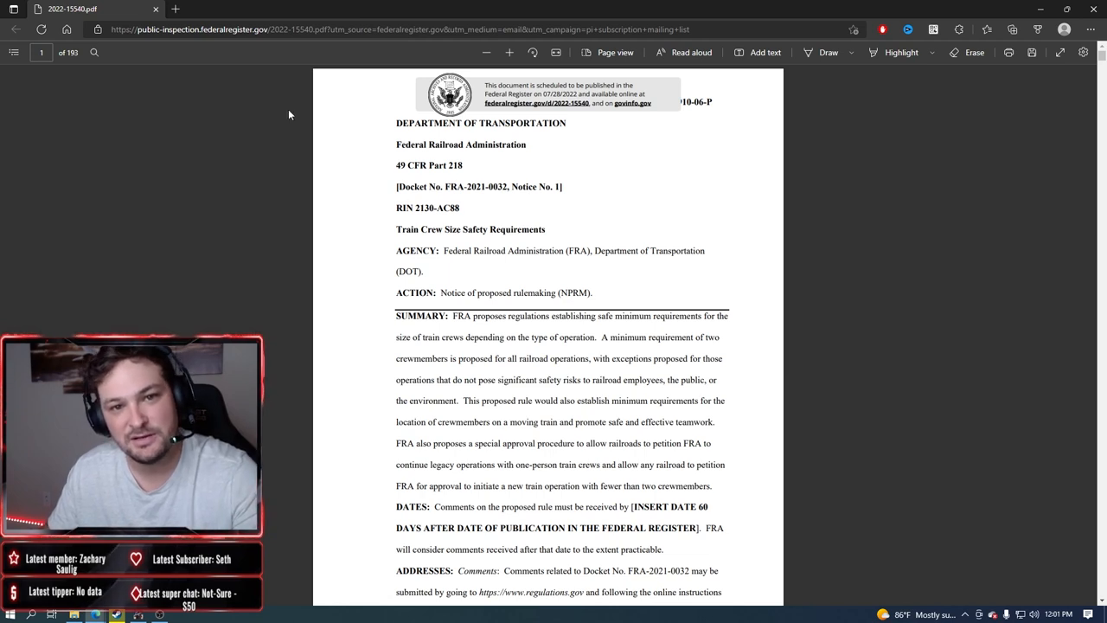